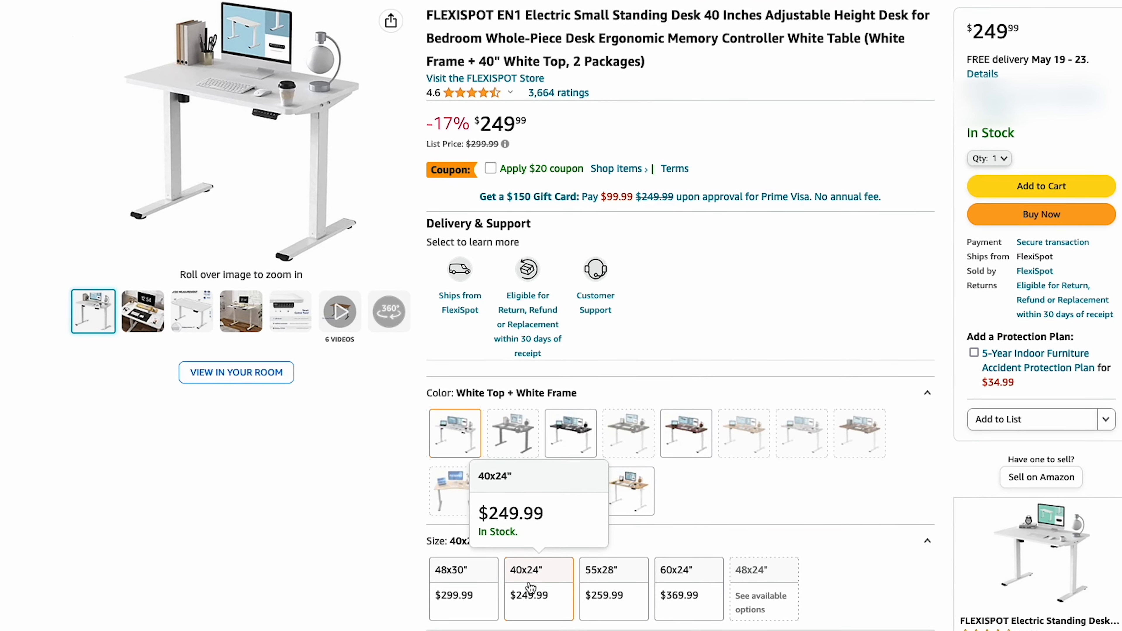
Preview the FlexiSpot EN1 desk's 55x28 inch size option to show its price and picture.
scroll(down, 3)
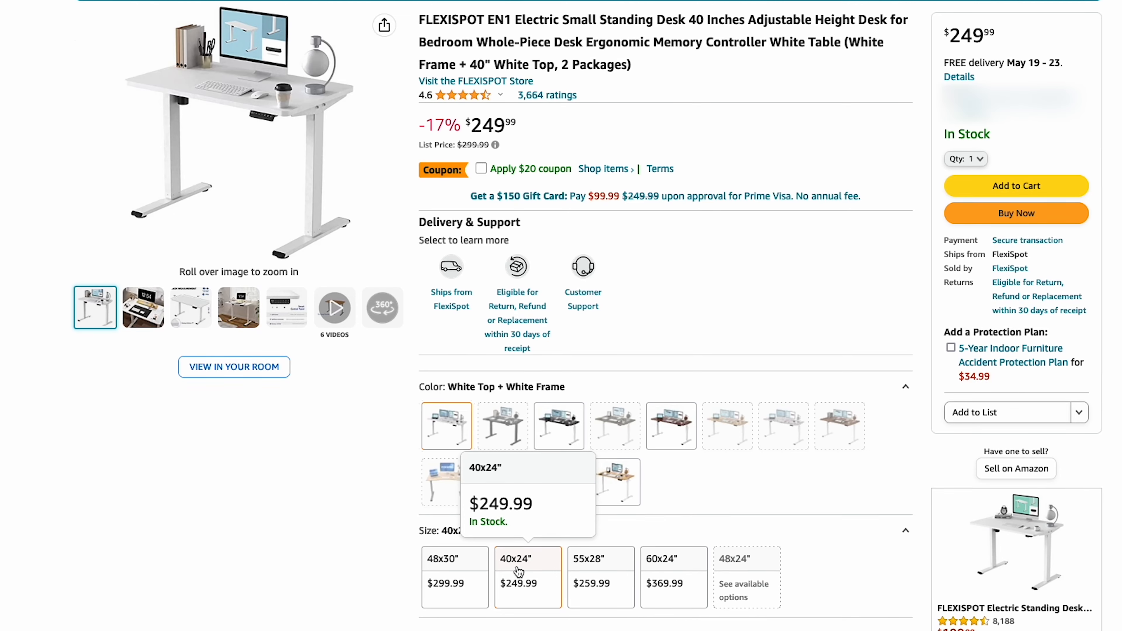
mouse_move(455, 565)
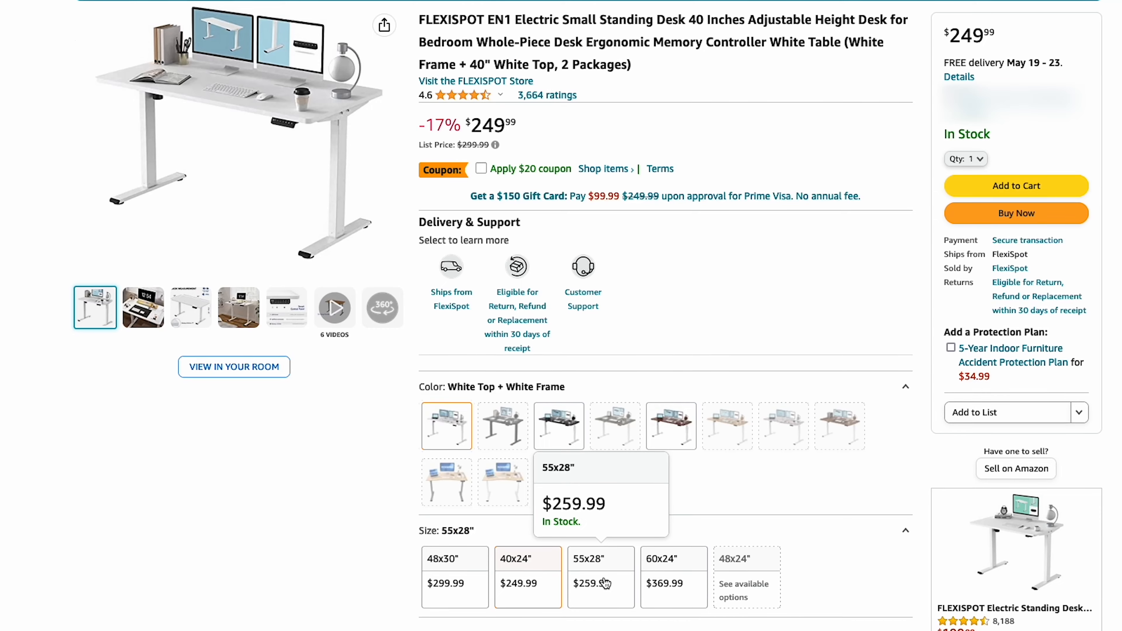
click(673, 577)
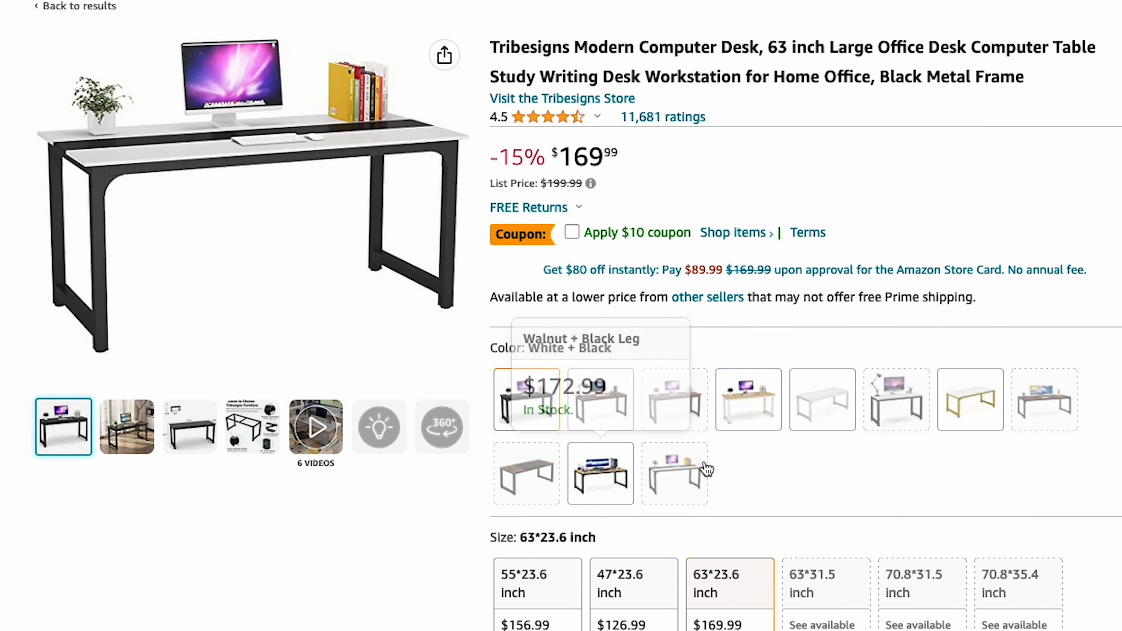
Preview the Tribesigns desk's White+black then White+gold colour variants to show their pictures.
click(826, 404)
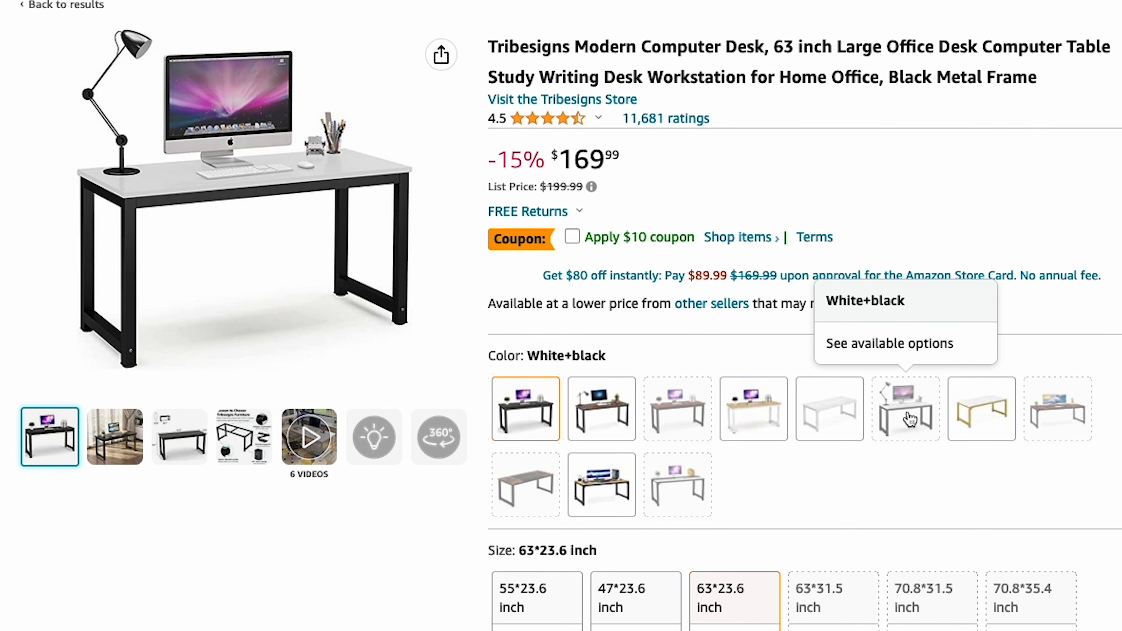
click(982, 409)
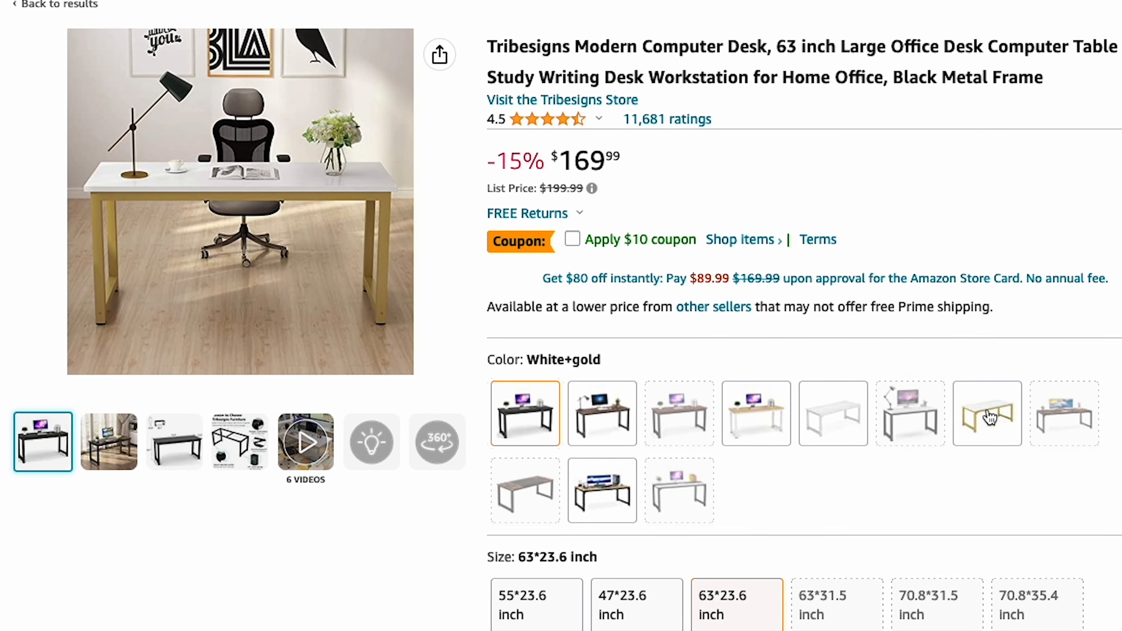